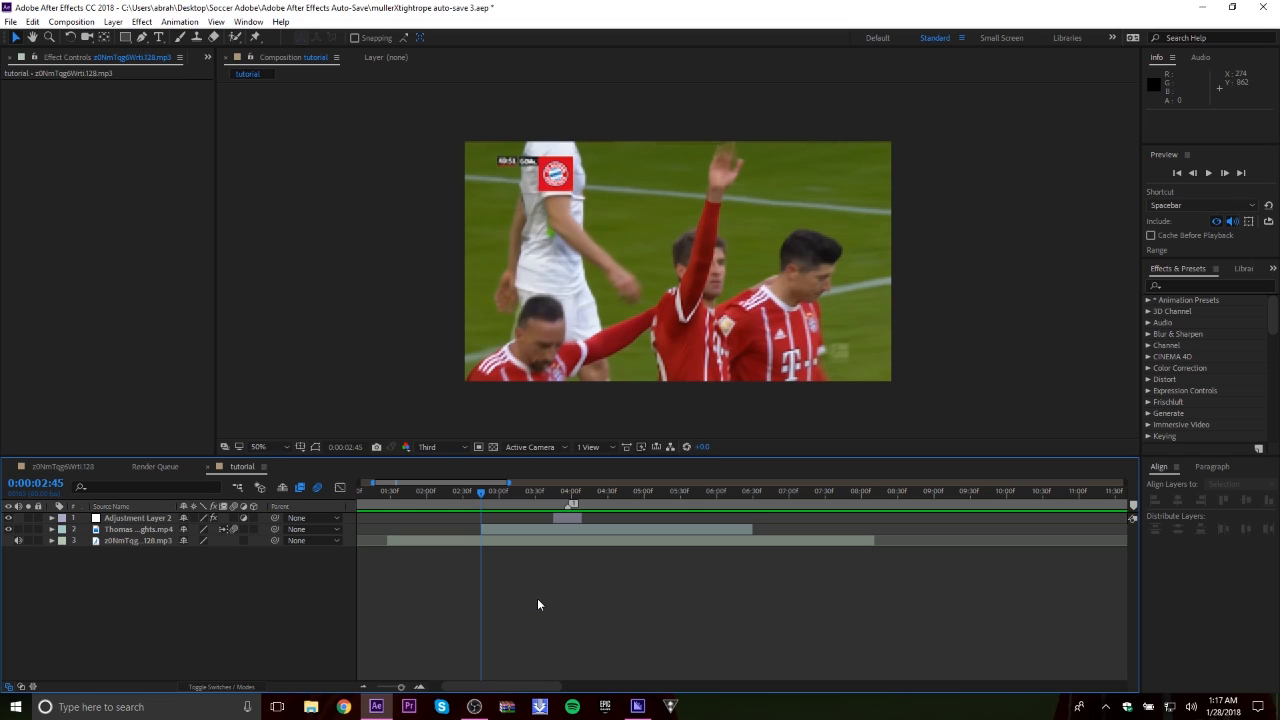
# Trim the soccer clip's out point to its key moment and remove Adjustment Layer 2
pyautogui.click(140, 528)
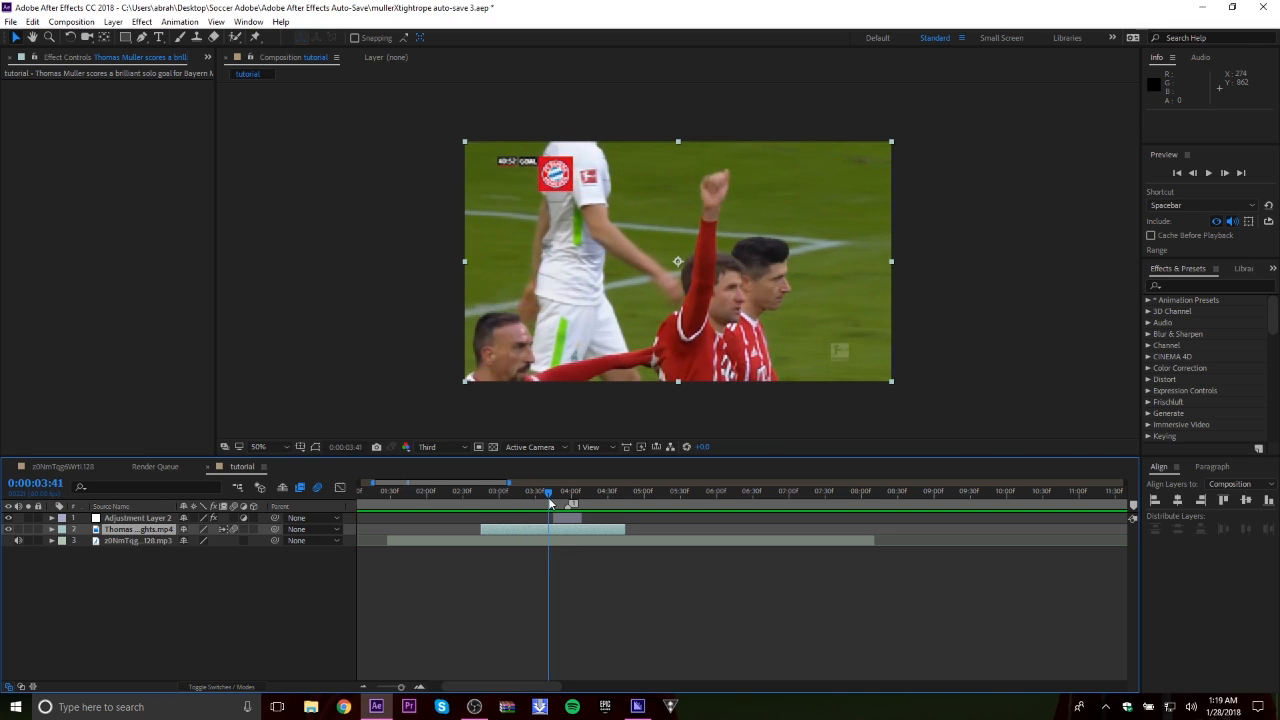
pyautogui.moveTo(548, 504); pyautogui.dragTo(584, 504)
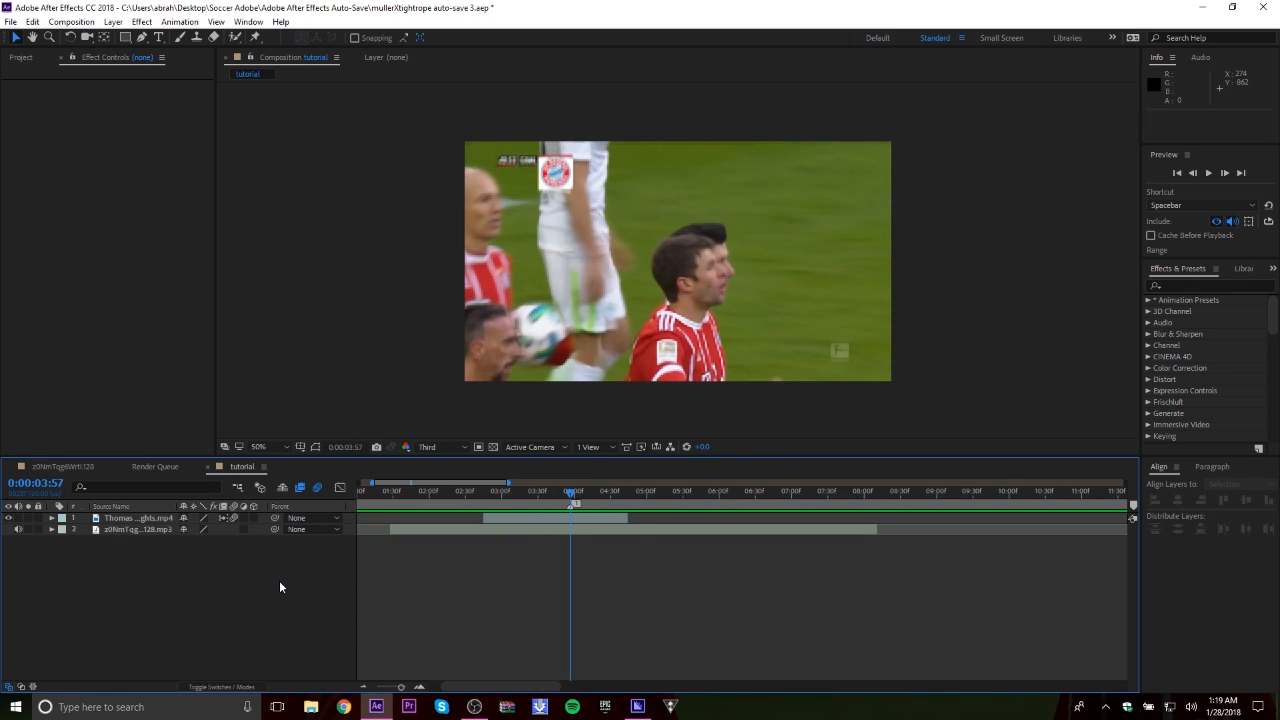
# Create a new adjustment layer above the clip, trimmed to a short span over the key moment
pyautogui.rightClick(280, 588)
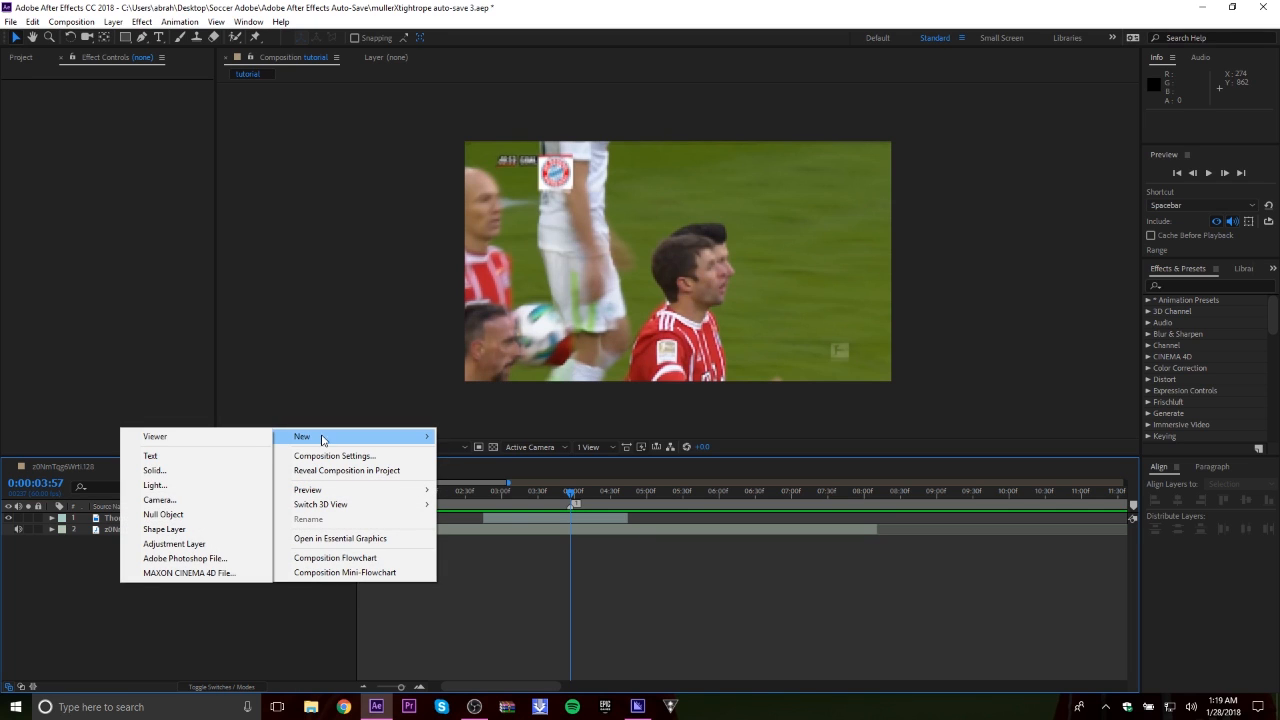
pyautogui.click(174, 544)
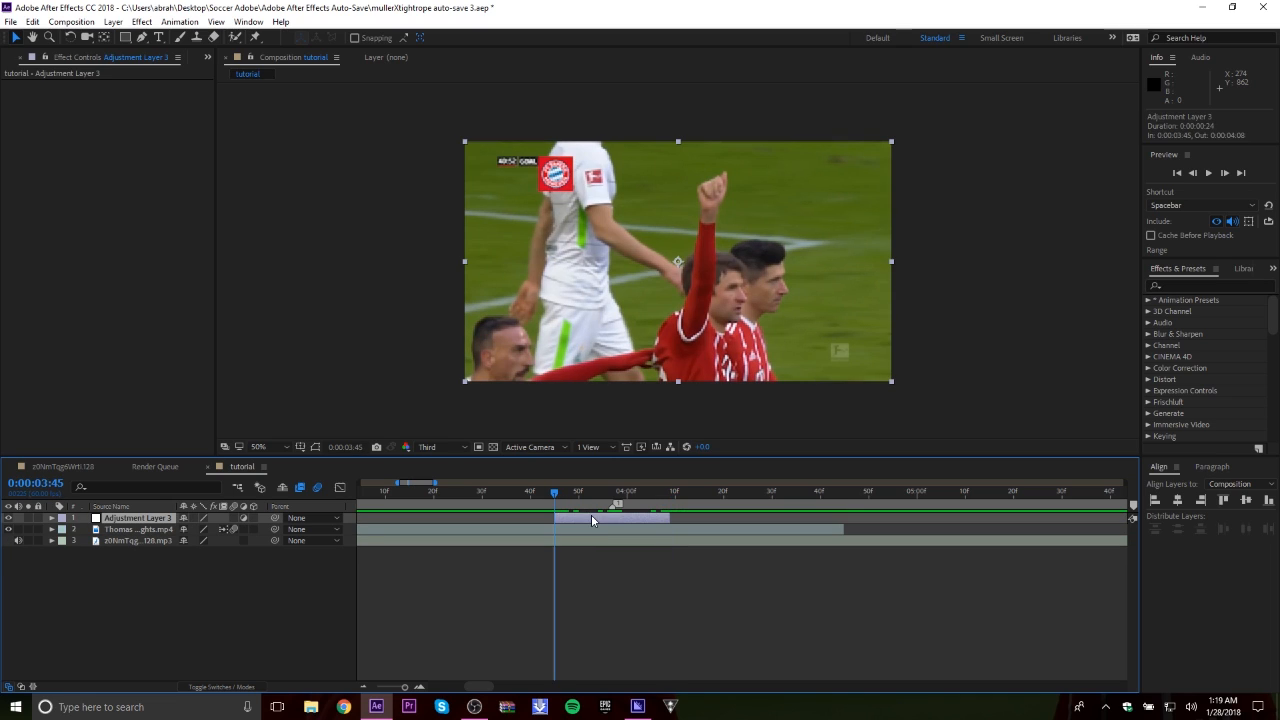
# Find the Transform effect and apply it to the new adjustment layer
pyautogui.write('transform')
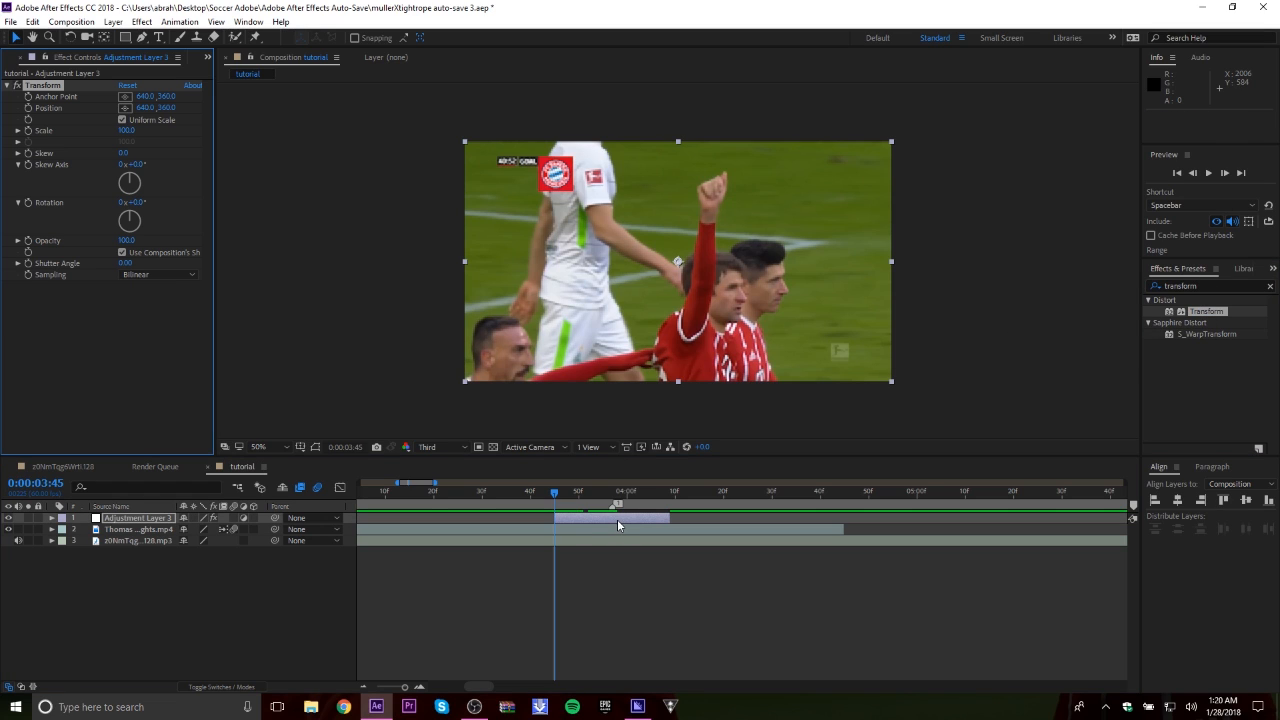
pyautogui.moveTo(30, 132)
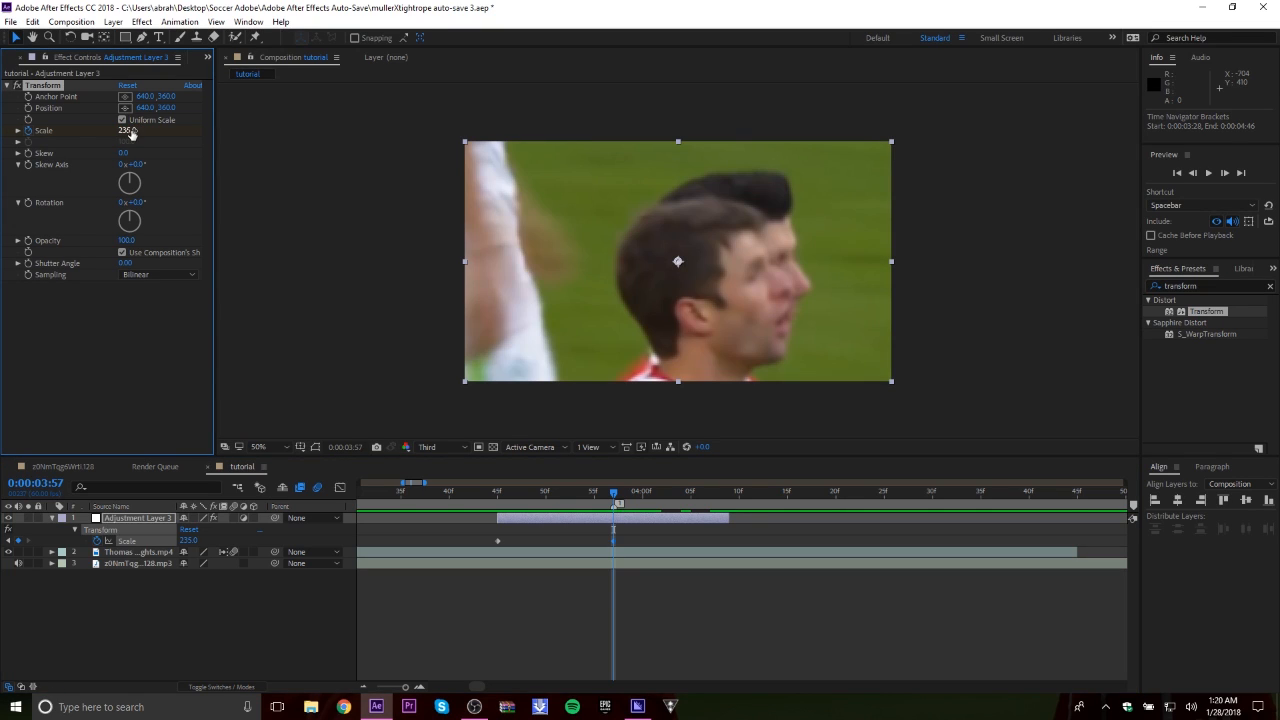
# Set Transform Scale to 100 before and after the zoomed keyframe so the zoom goes in and out
pyautogui.click(670, 490)
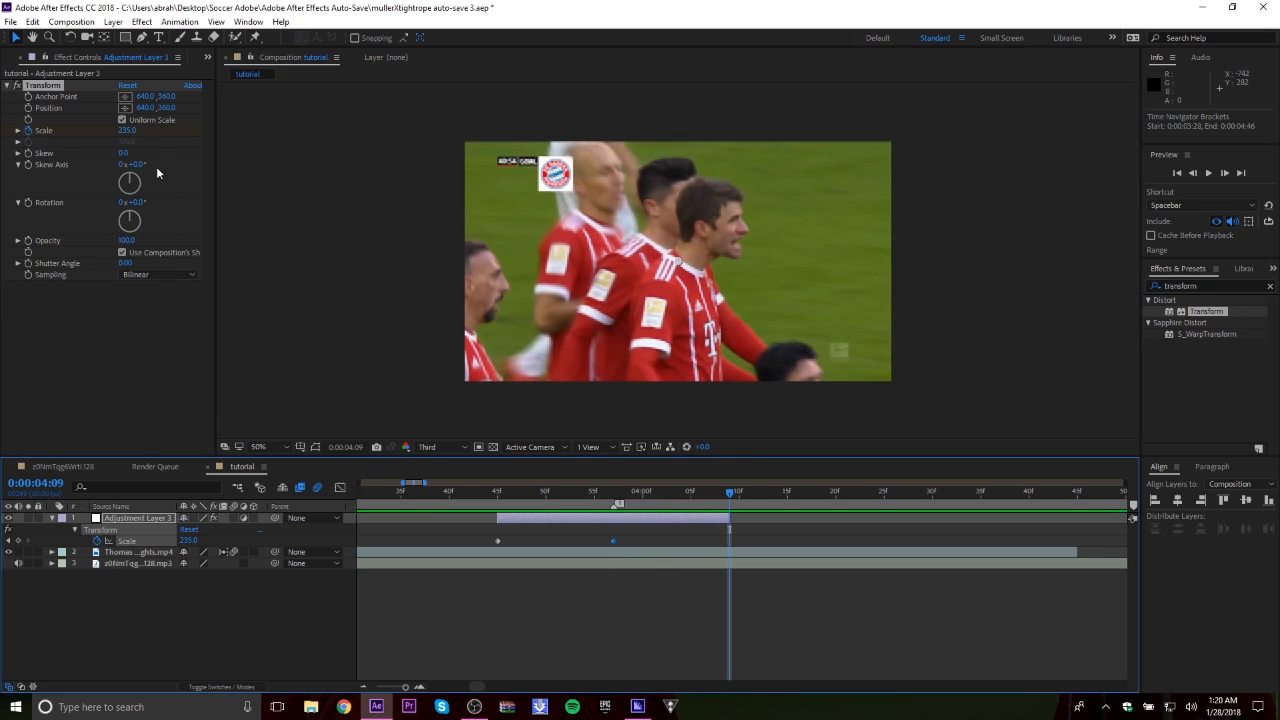
pyautogui.doubleClick(130, 130)
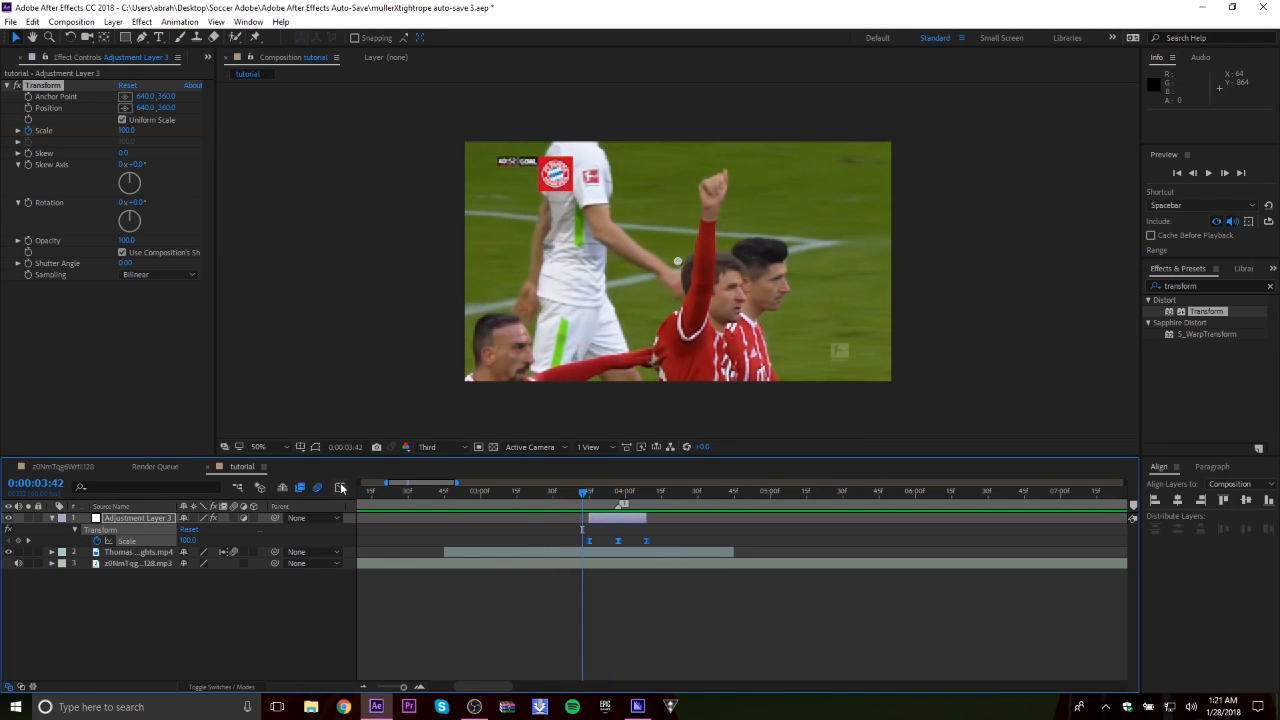
# Reshape the Scale curve in the Graph Editor into a sharp spike at its peak
pyautogui.click(340, 488)
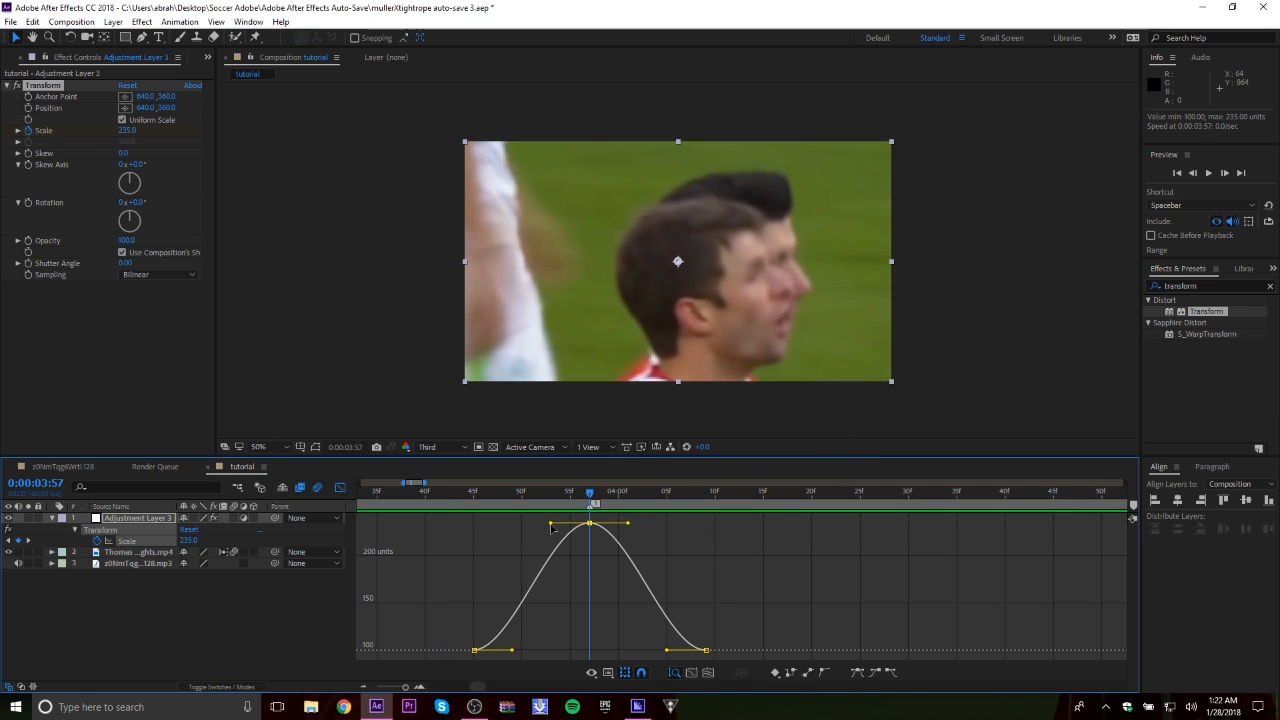
pyautogui.moveTo(556, 528)
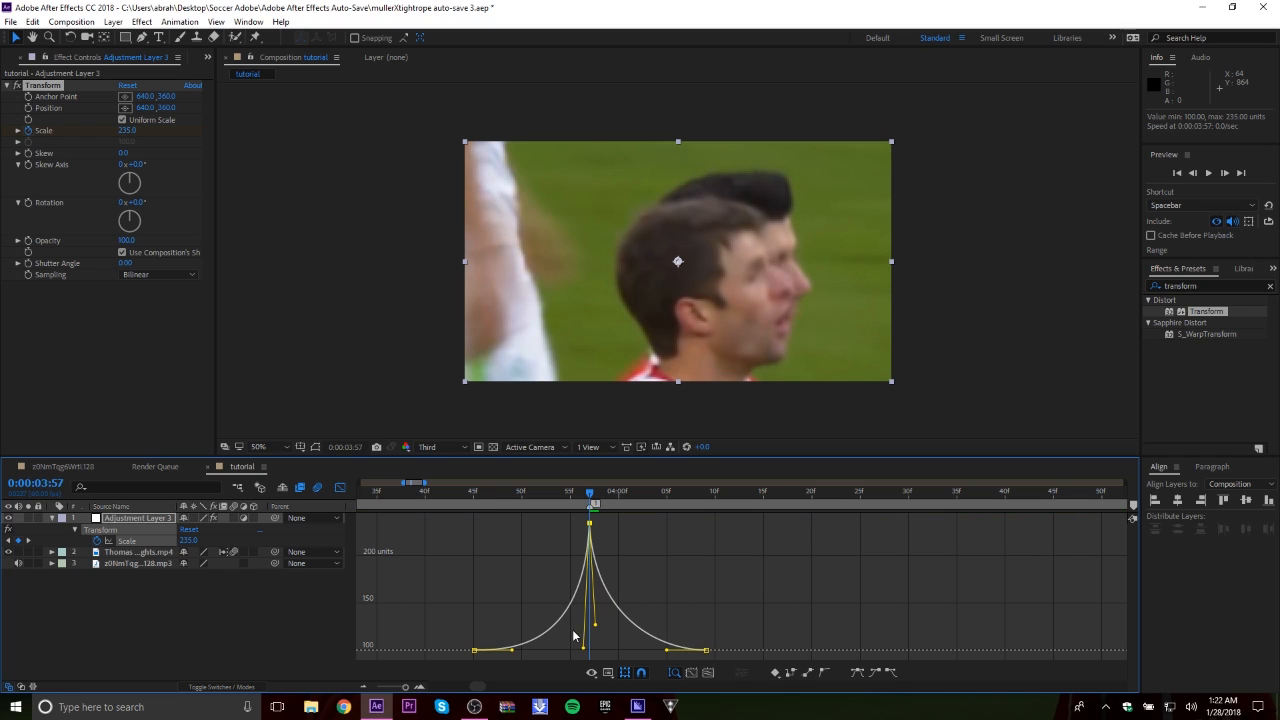
pyautogui.moveTo(588, 624); pyautogui.dragTo(596, 650)
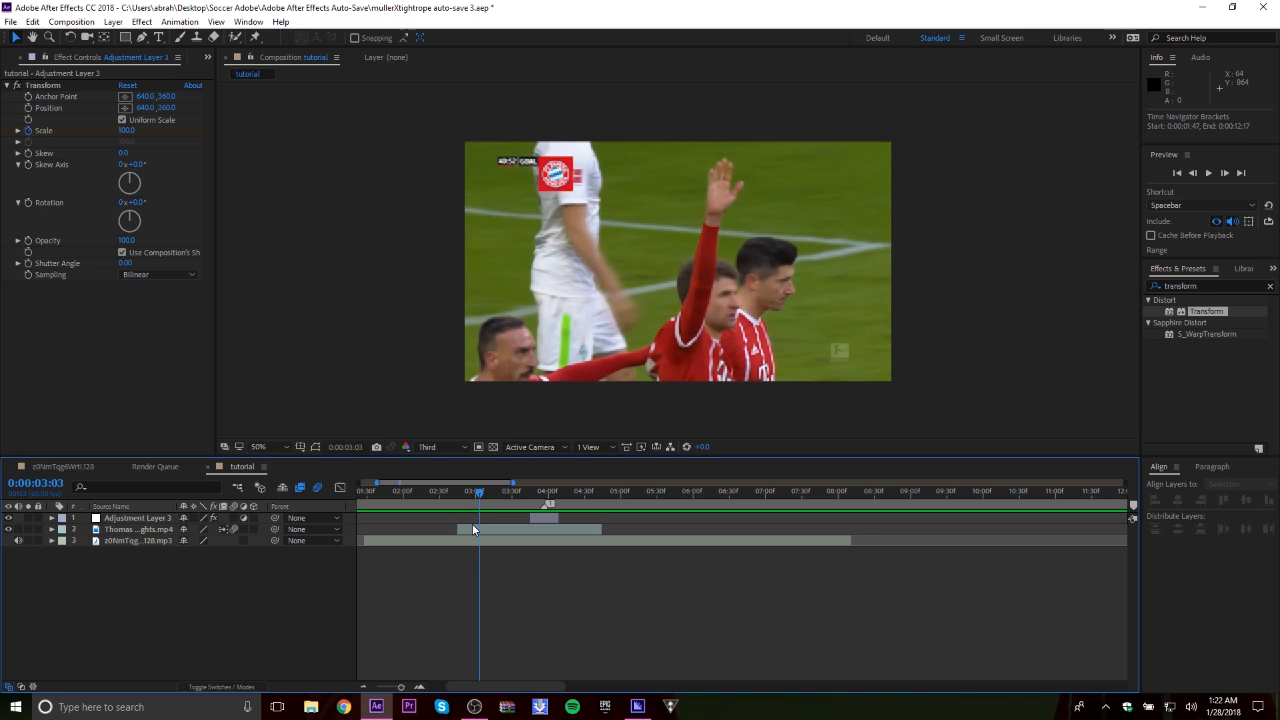
pyautogui.moveTo(540, 592)
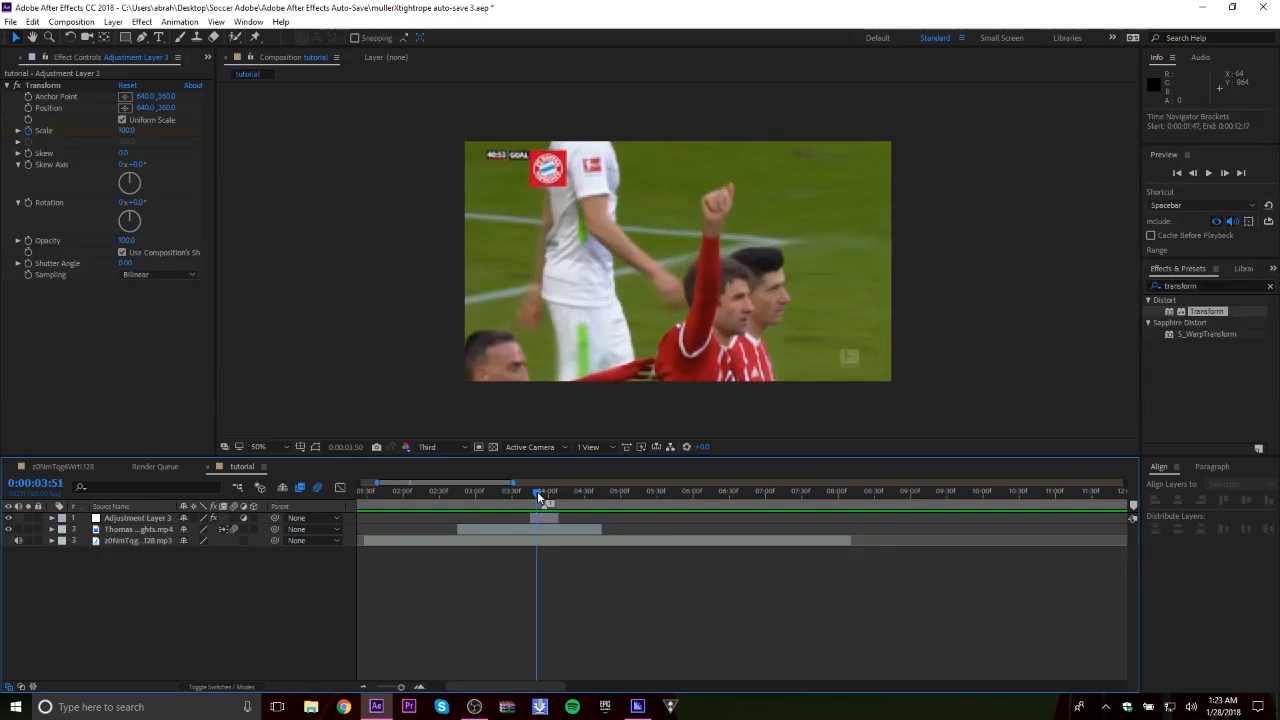
# Scrub the playhead across the adjustment layer to preview the beat zoom
pyautogui.moveTo(540, 490); pyautogui.dragTo(570, 490)
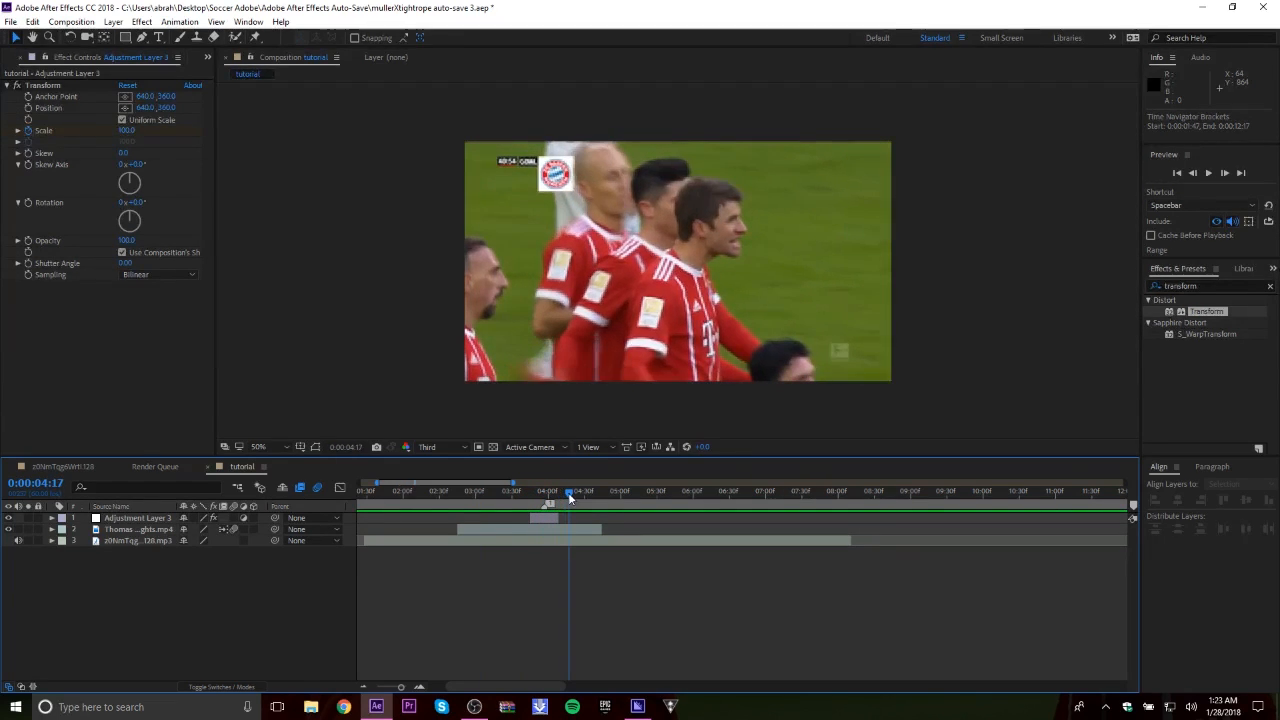